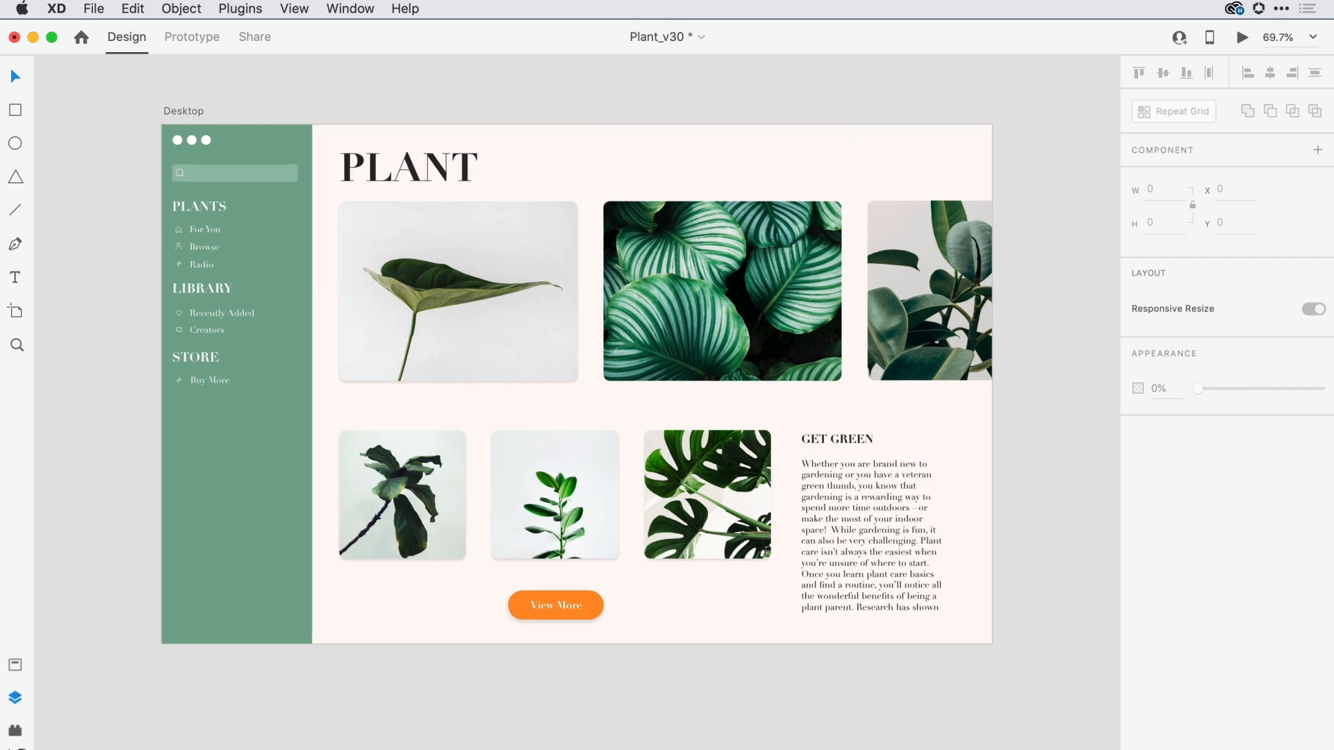
- Open the Assets panel to list the document colours and character styles
click(15, 697)
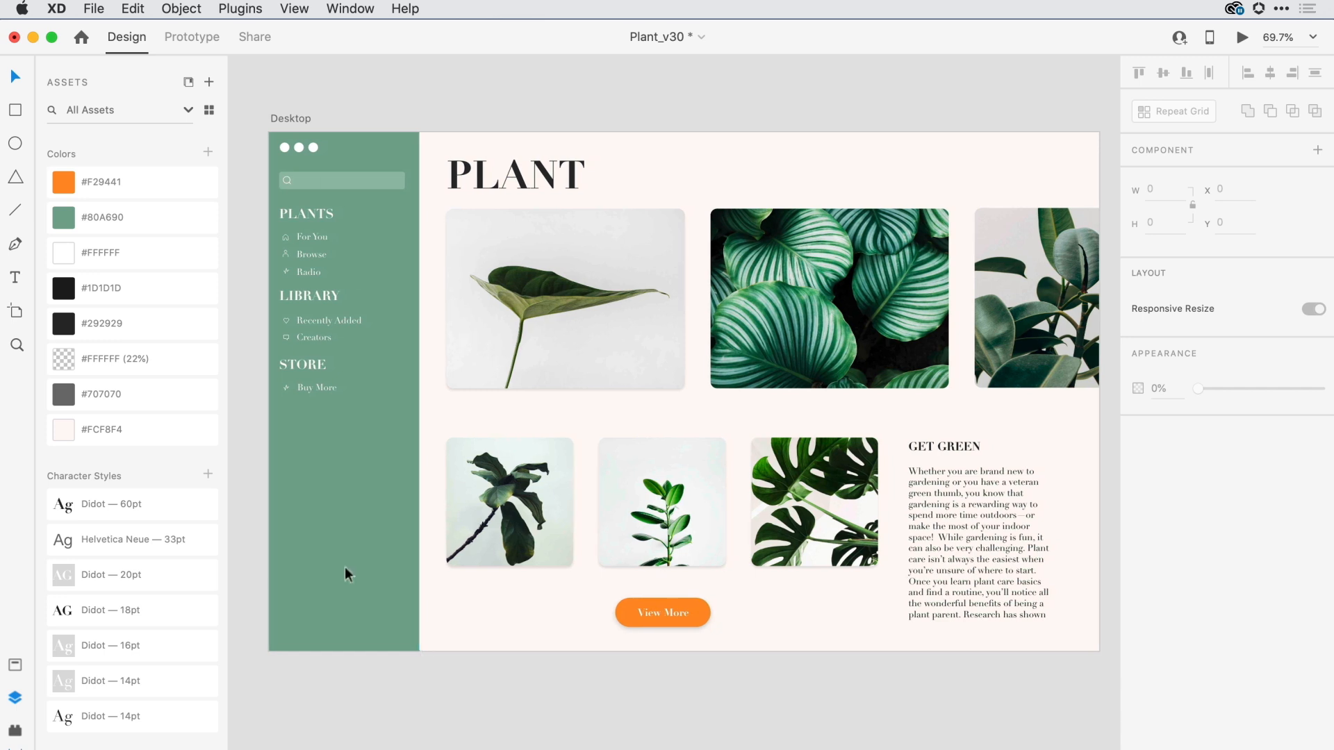
mouse_move(241, 491)
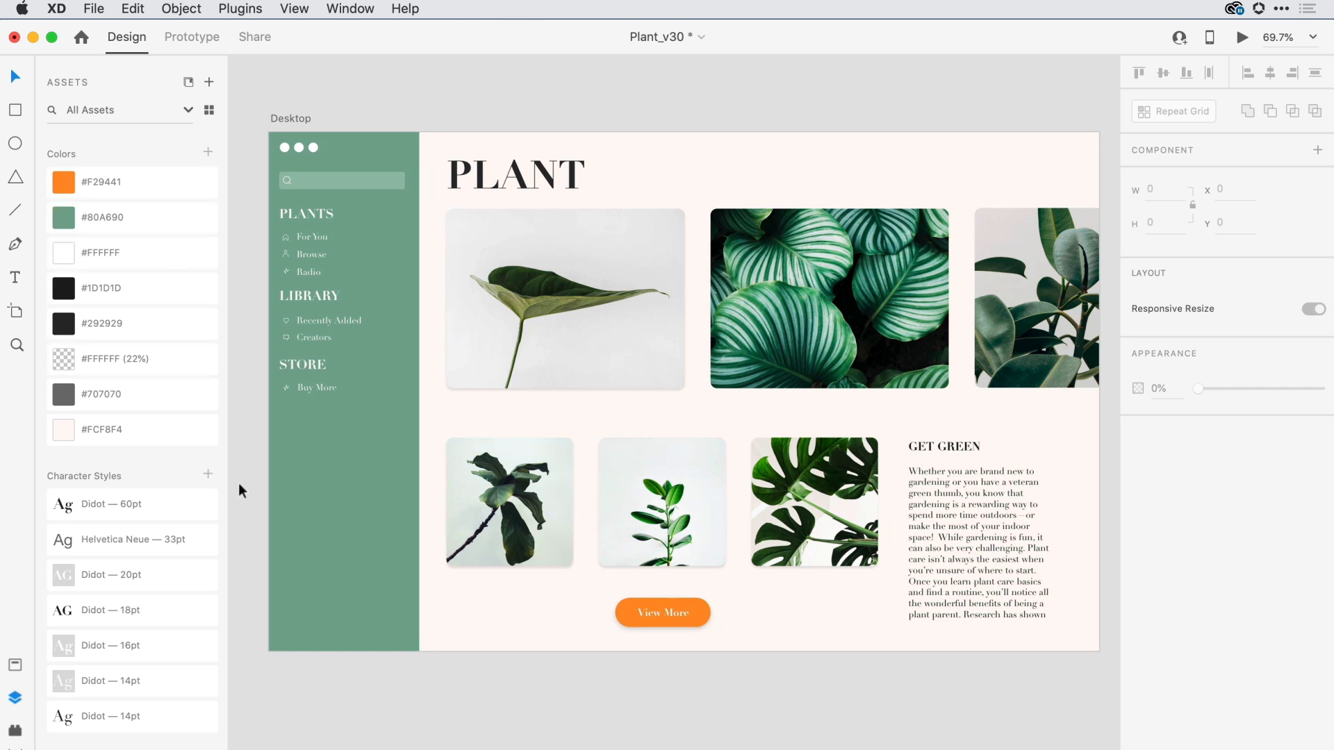
mouse_move(241, 522)
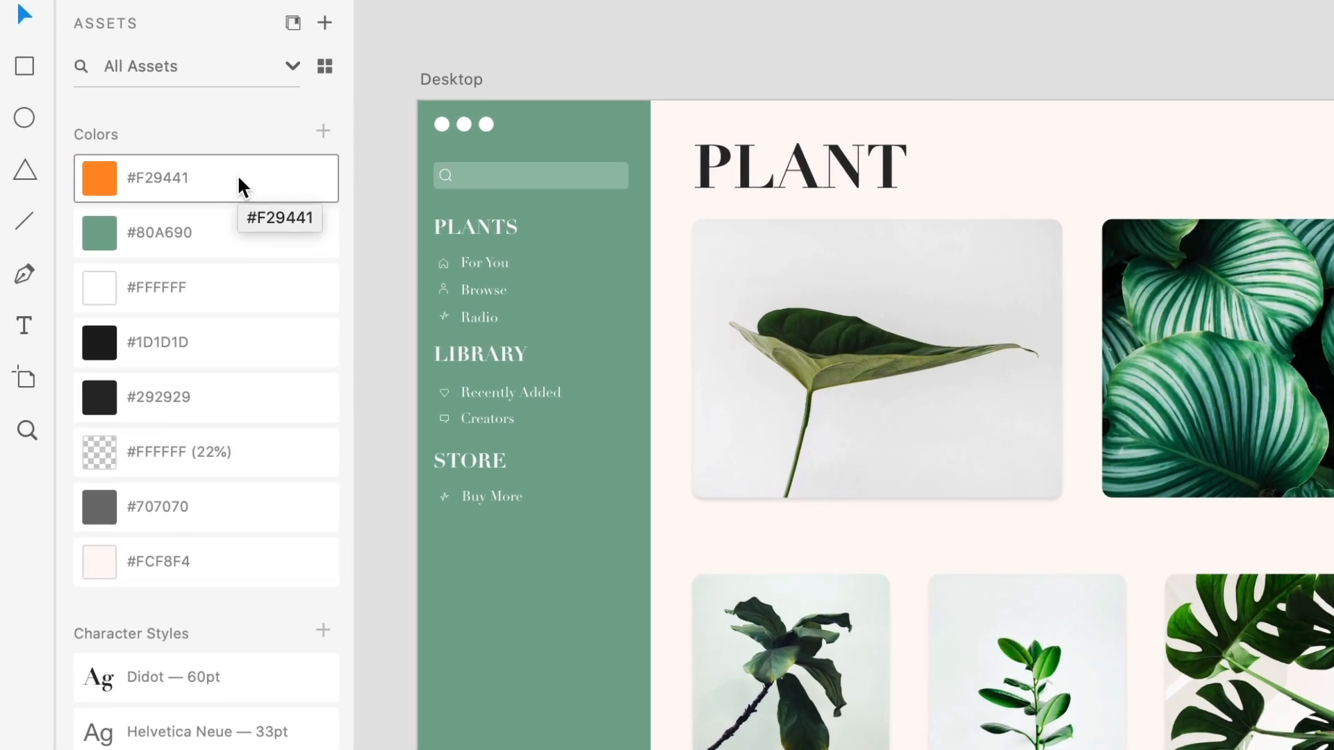
mouse_move(177, 184)
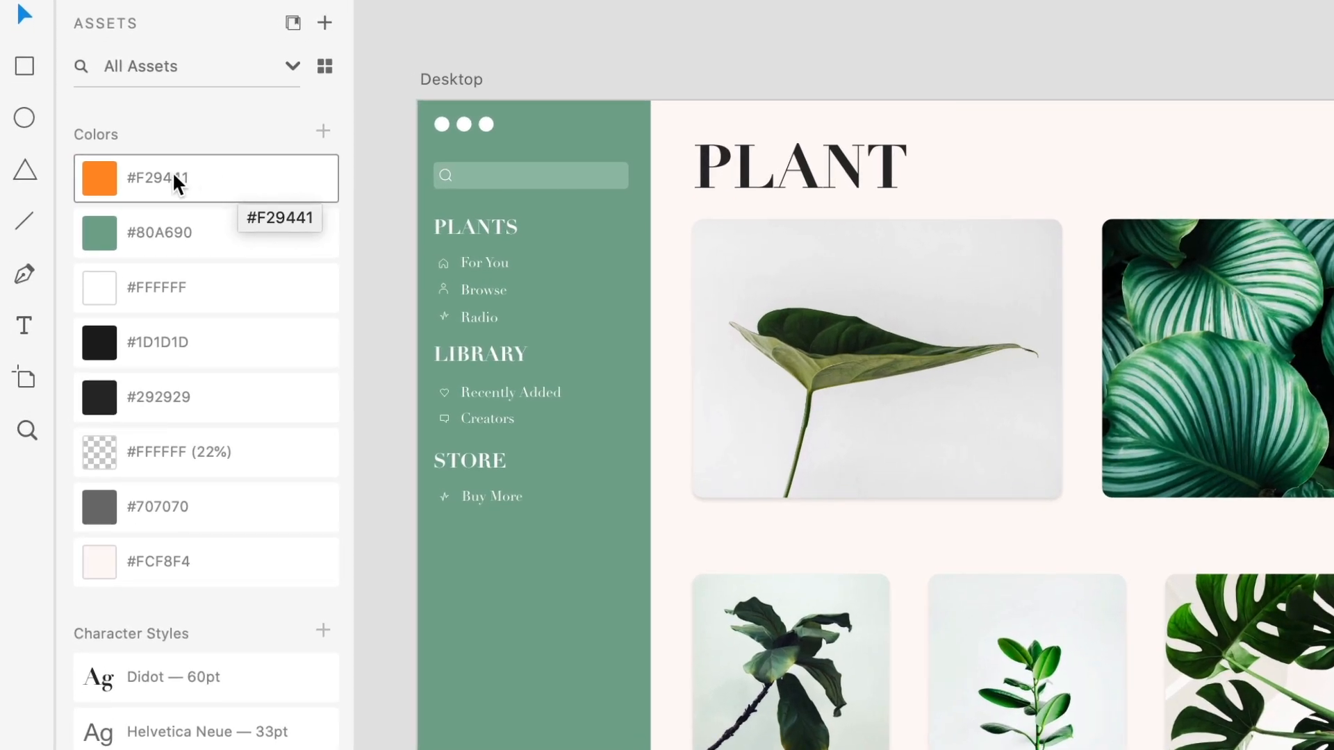
- Rename the four colour assets primary-yellow, primary-green, primary-bkgd and primary-black
double_click(158, 178)
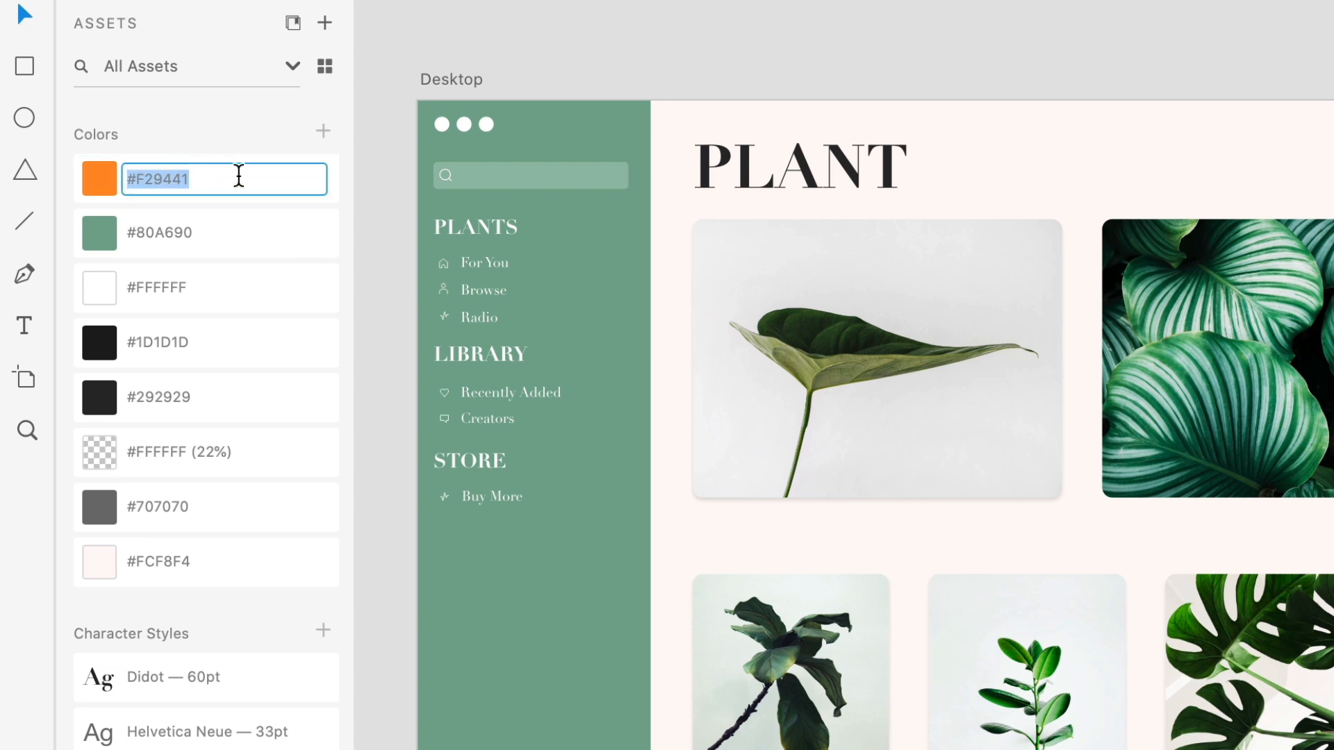
text(primary-yellow)
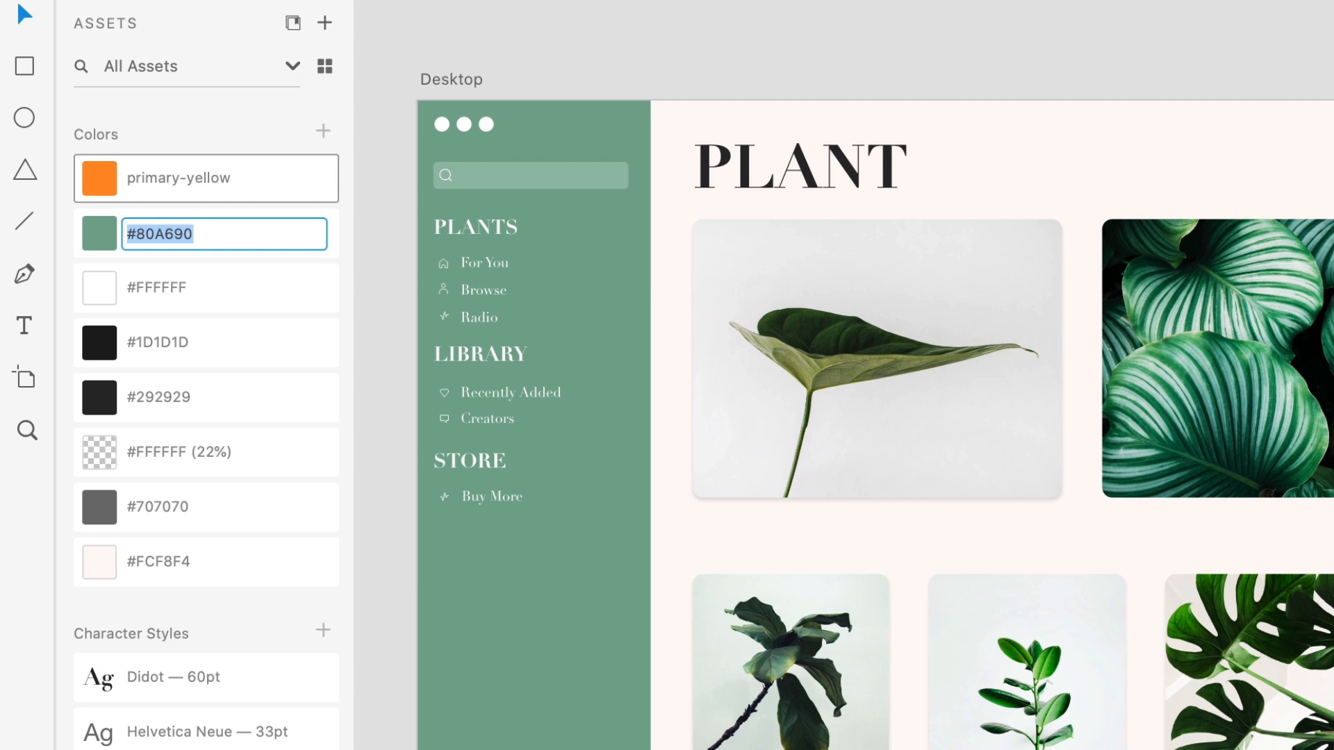
text(primary-gre)
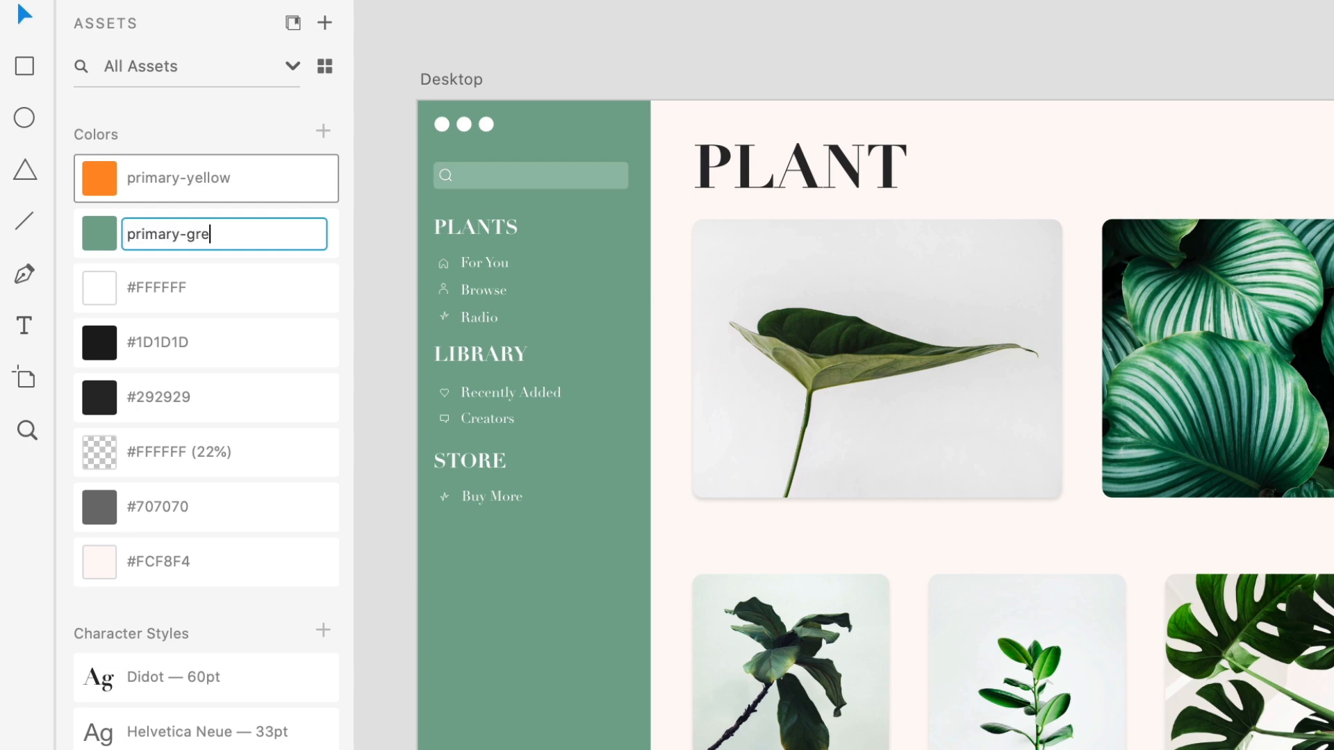
text(primary)
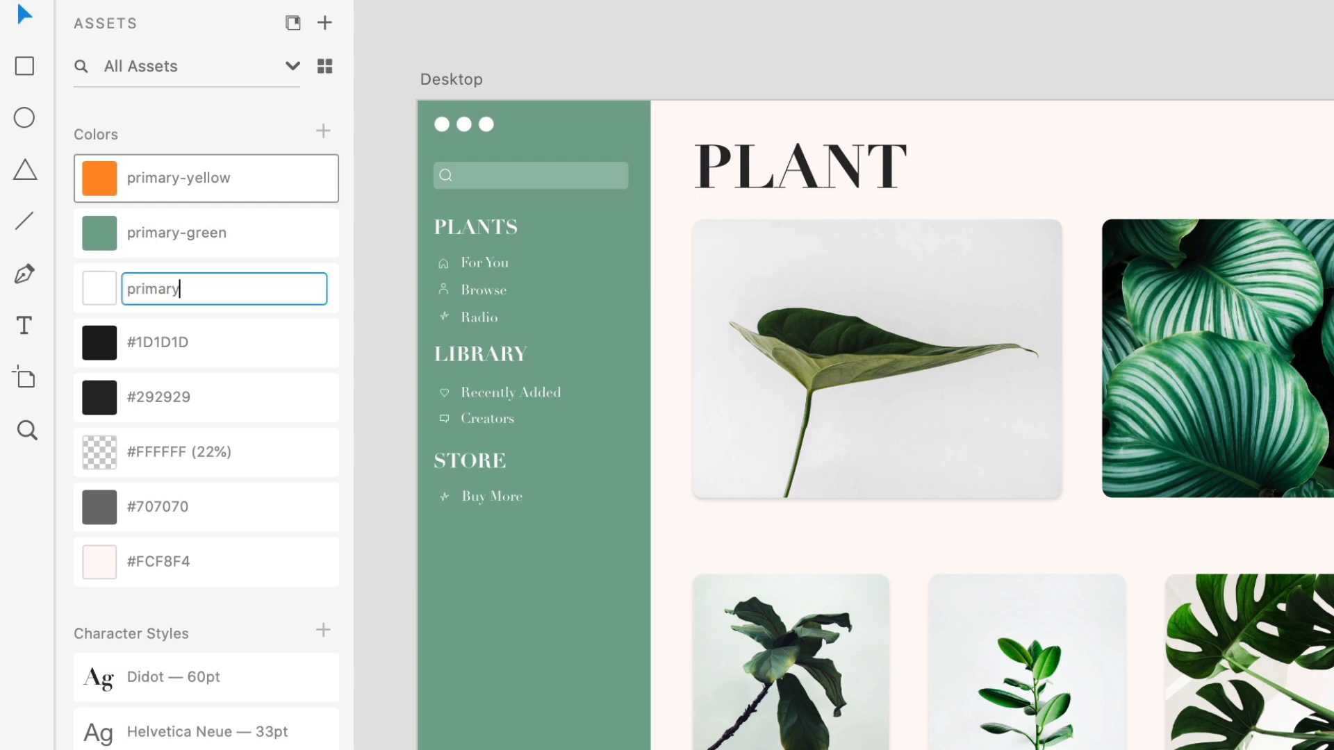
text(-bkgd)
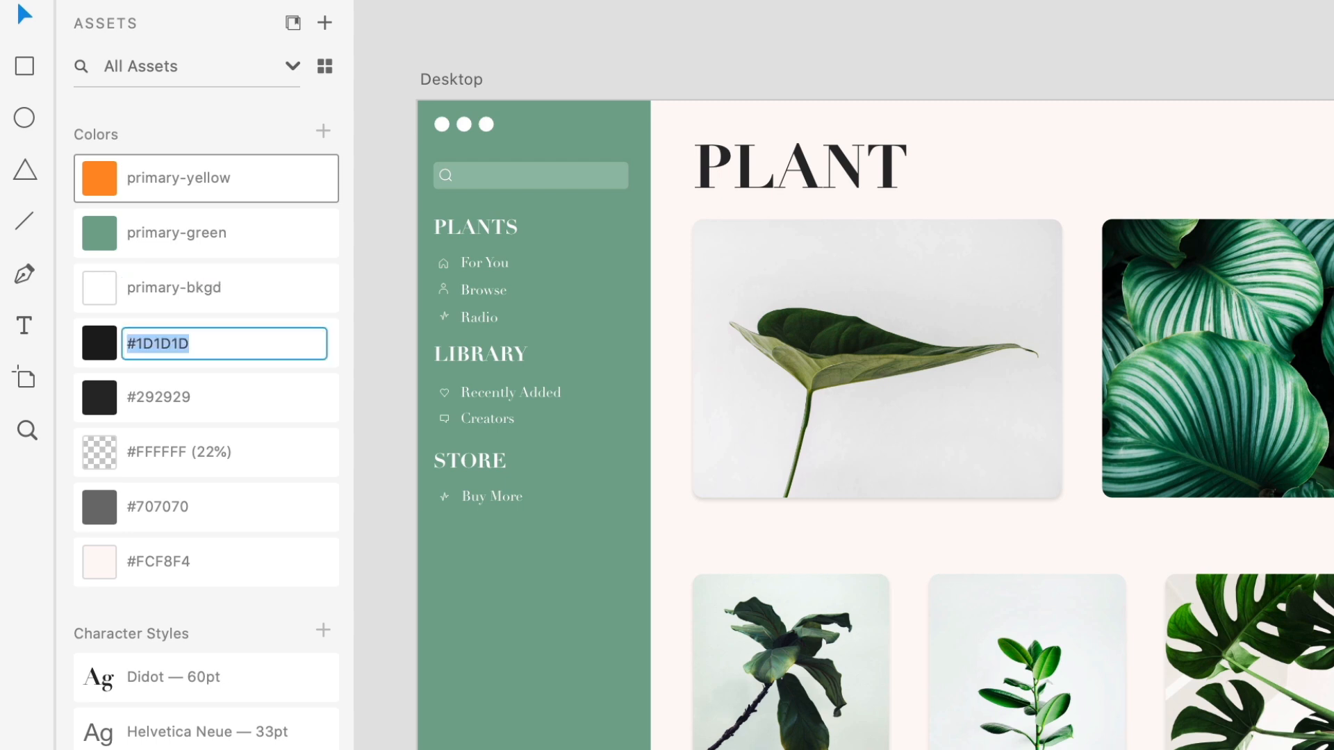
text(primary-black)
click(206, 729)
text(H)
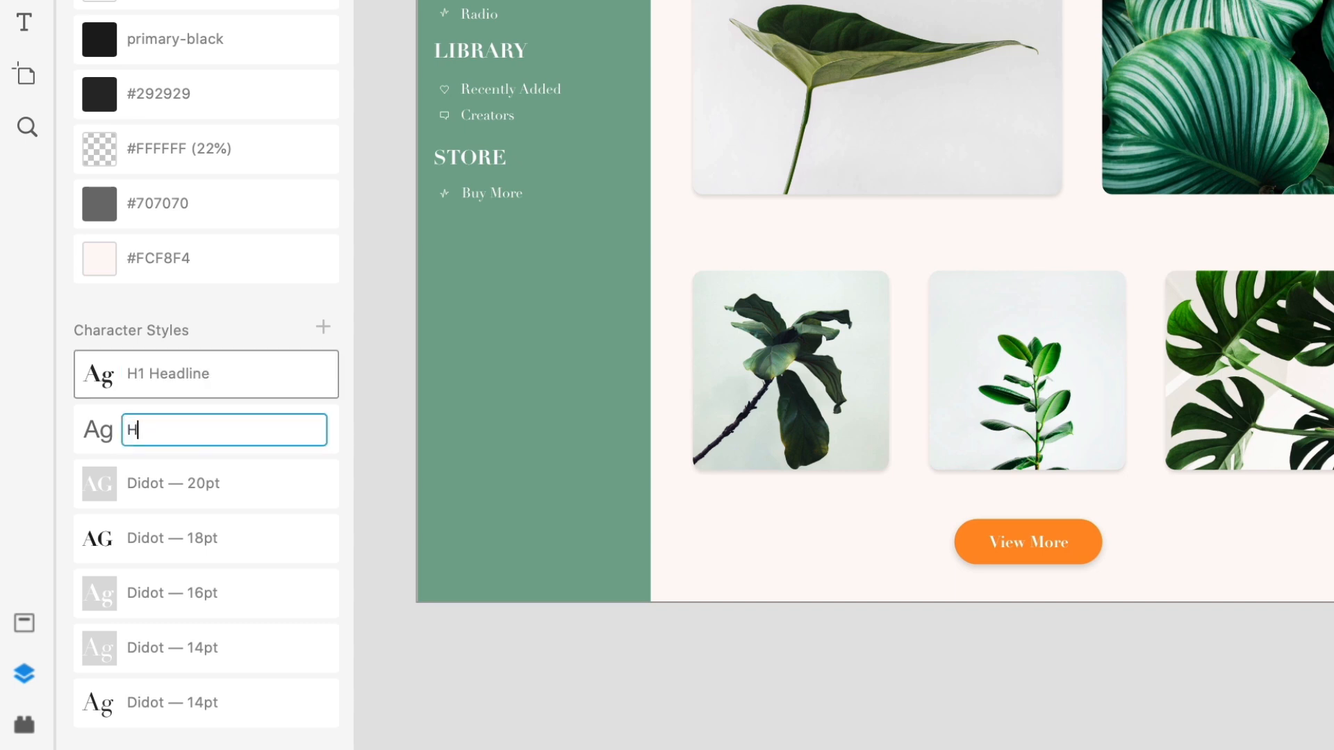
- Rename the remaining character styles H2 Subhead, H3 Caption and Body Text
text(2 Subhead)
click(224, 484)
text(H3)
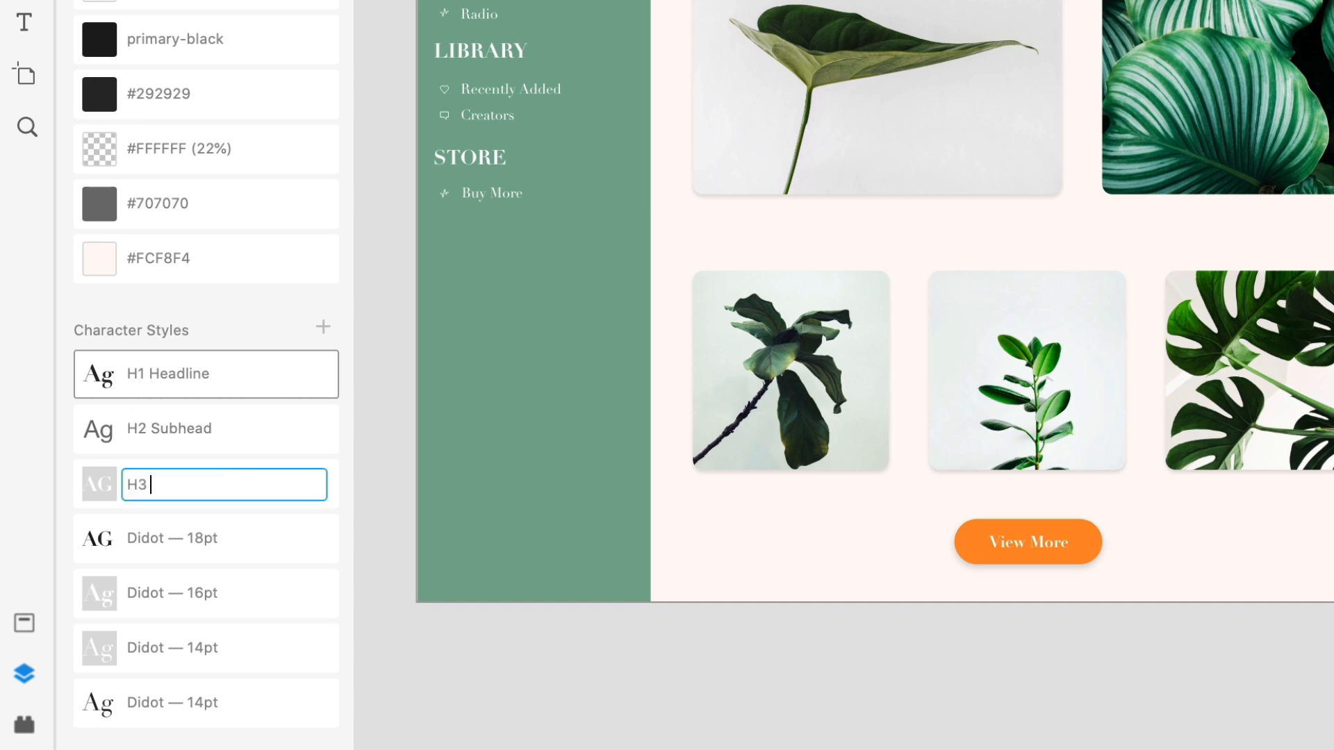
text(Caption)
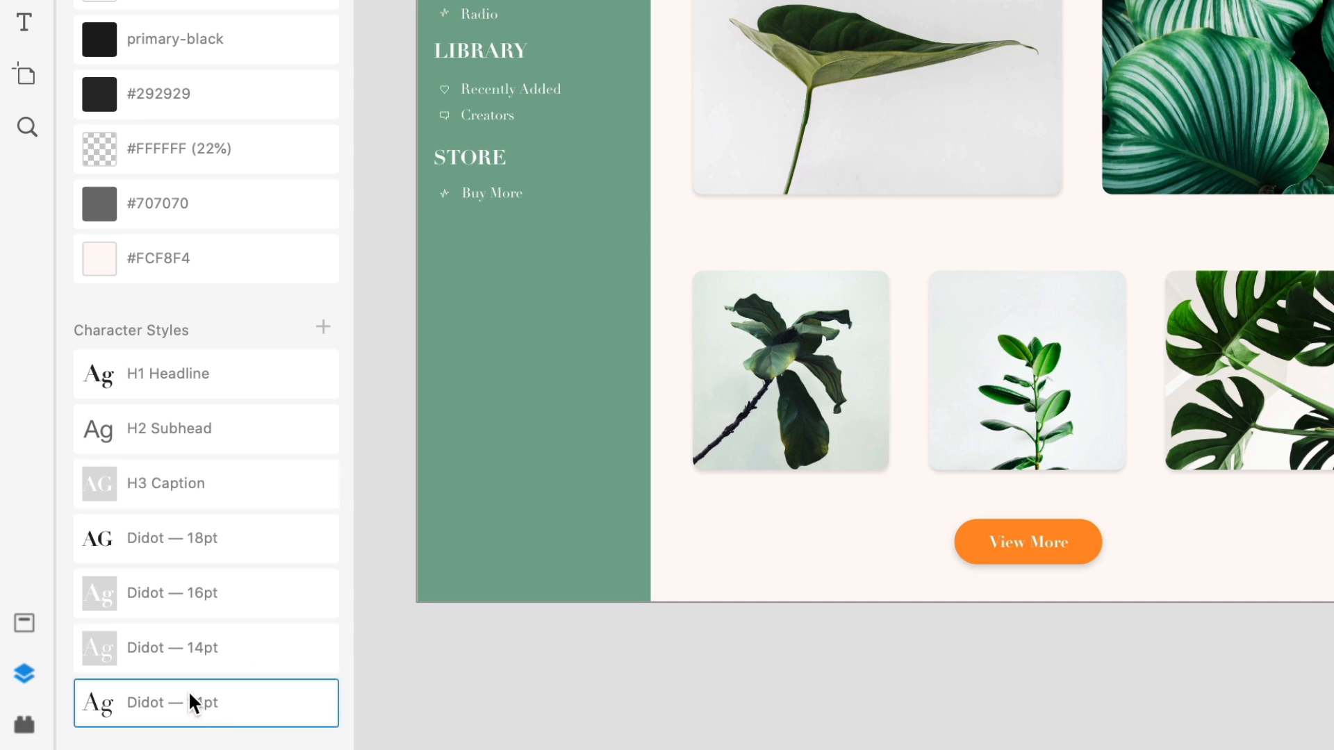
text(Body Text)
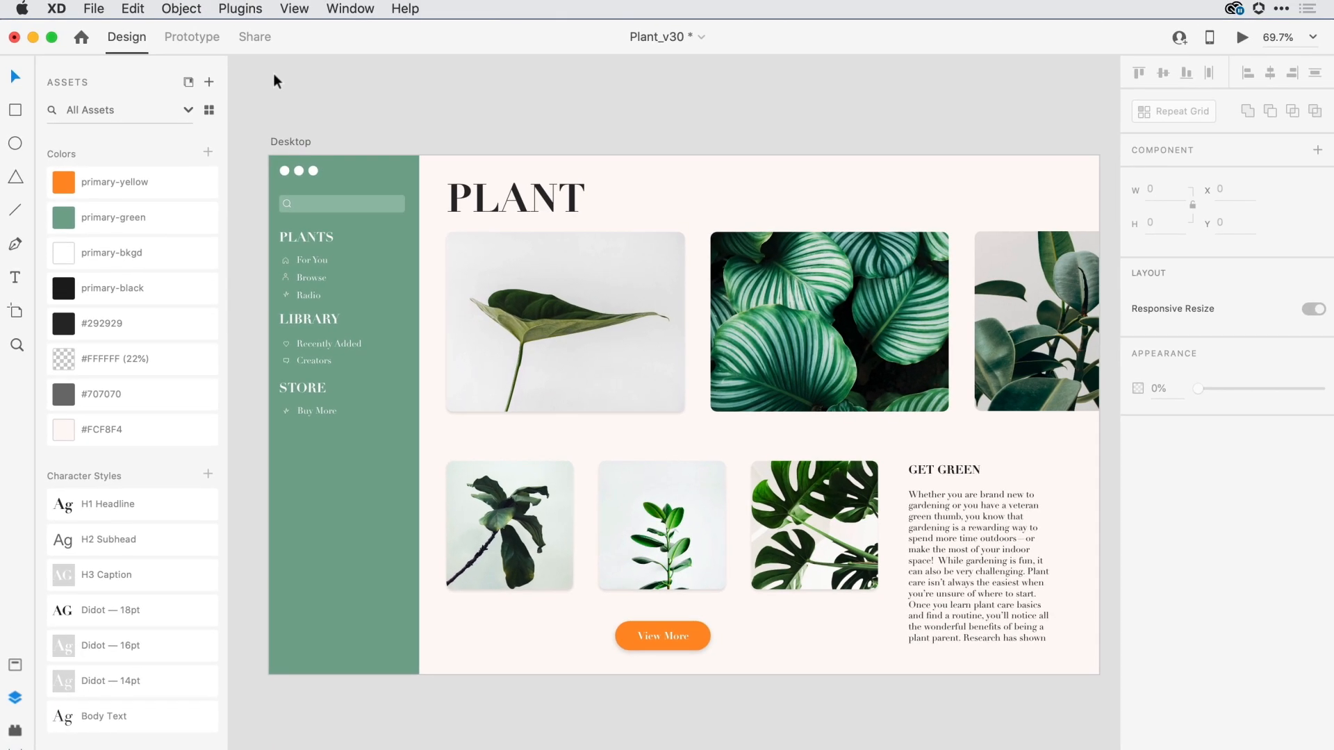
- Switch to Prototype mode to see the Desktop artboard's interaction settings
click(191, 37)
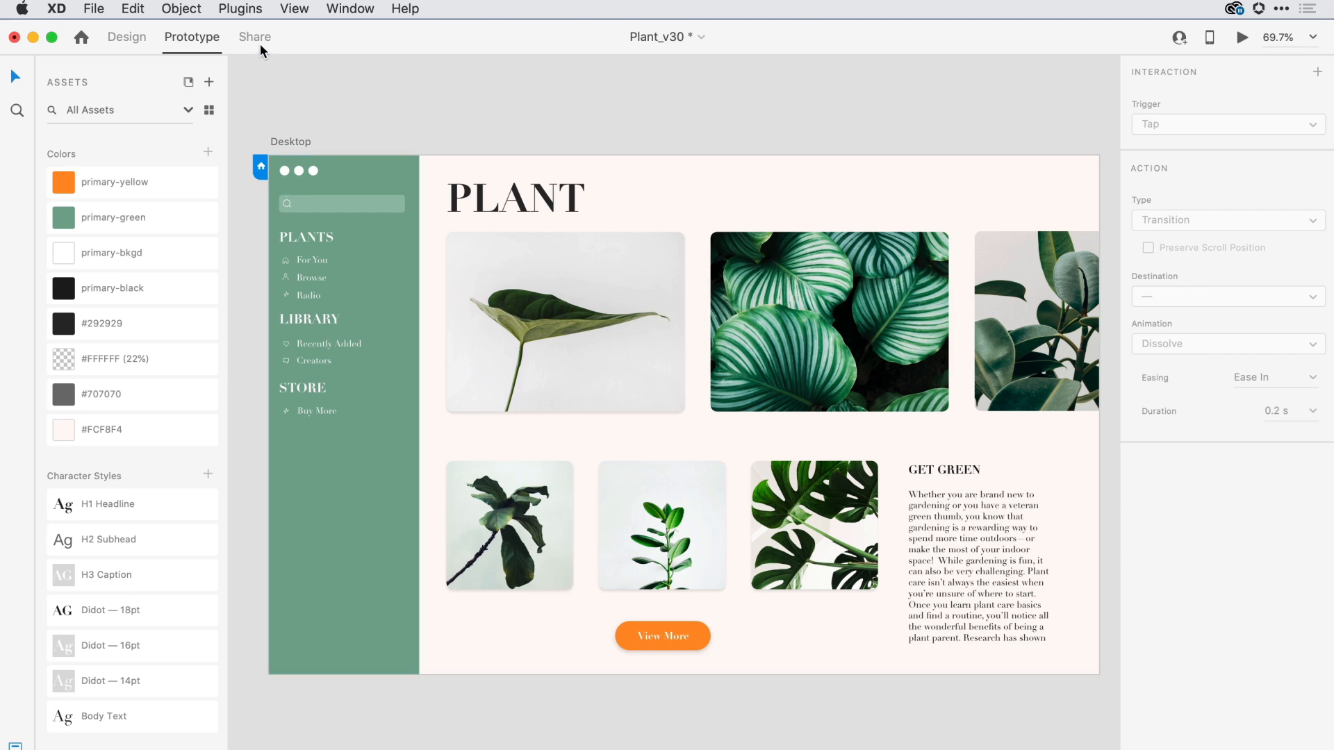
- Create a Development share link for Plant_v30 open to anyone with the link
click(255, 37)
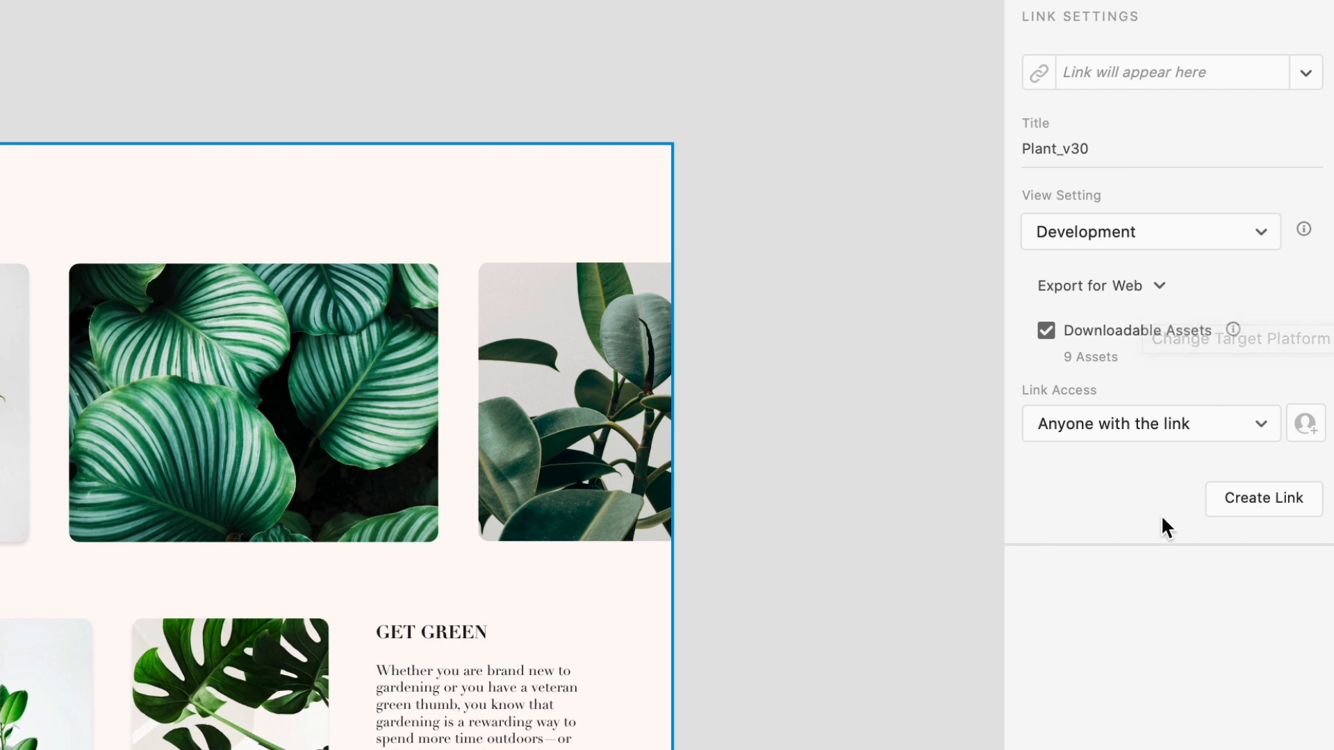
click(1262, 499)
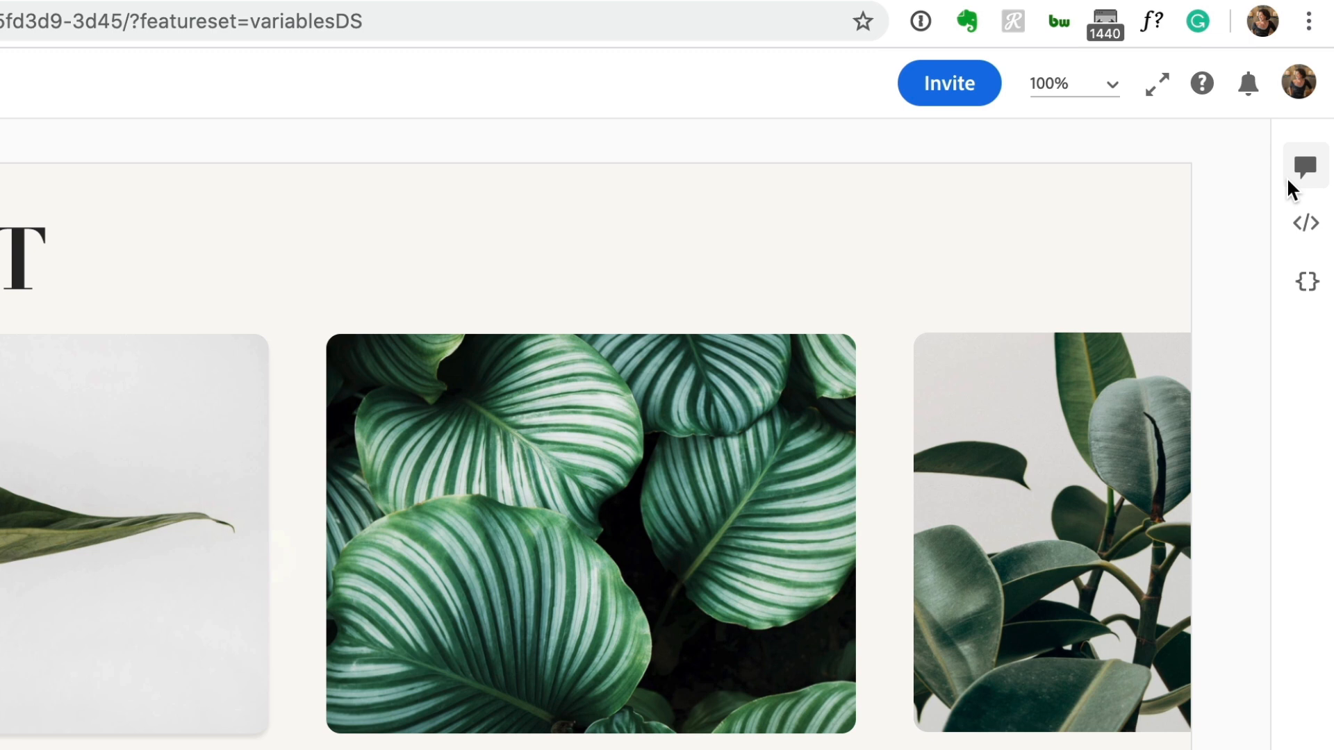
mouse_move(1306, 166)
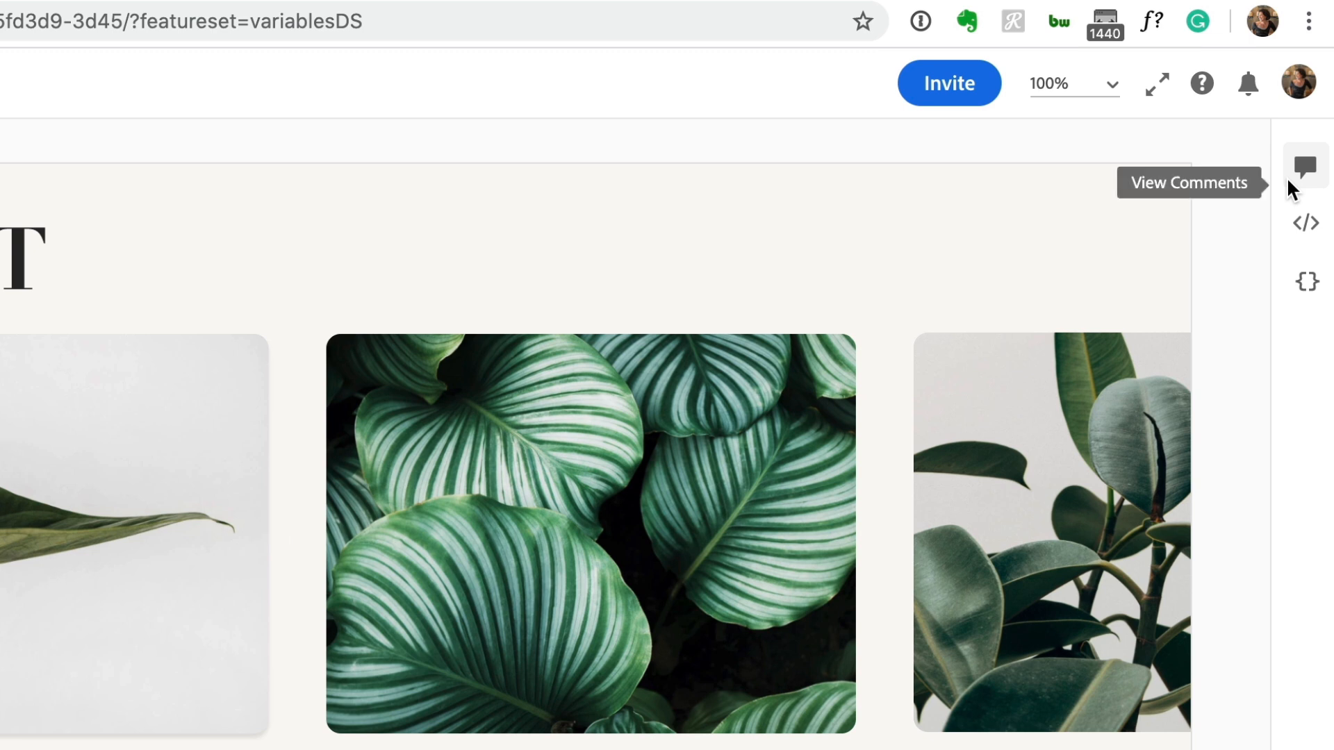
mouse_move(1305, 223)
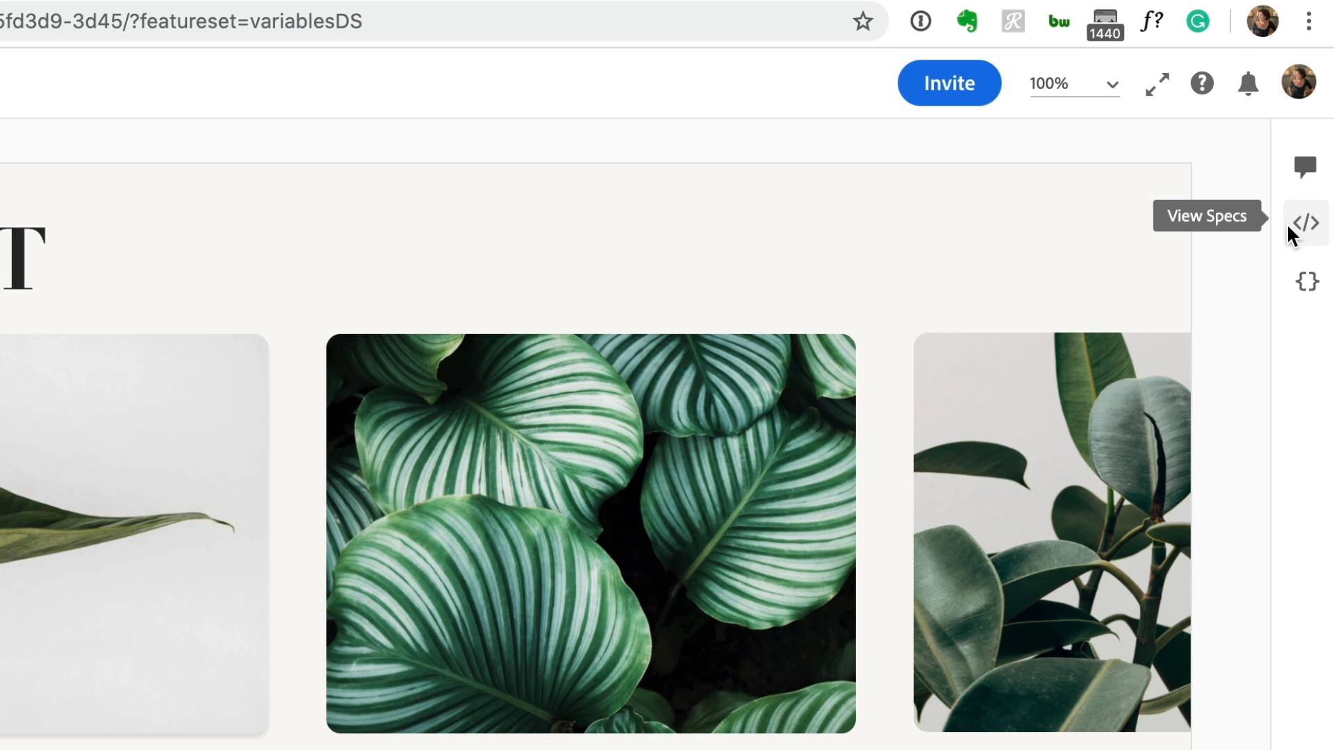
mouse_move(1306, 281)
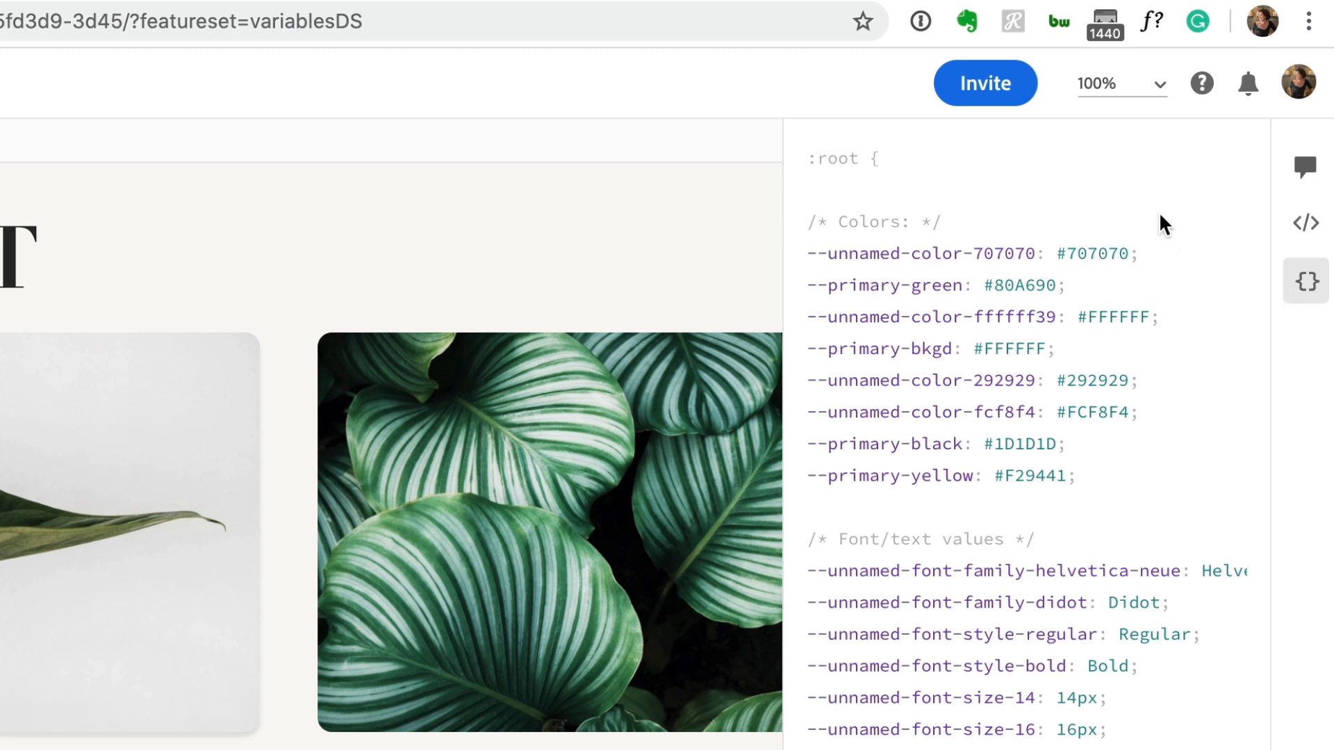
mouse_move(834, 342)
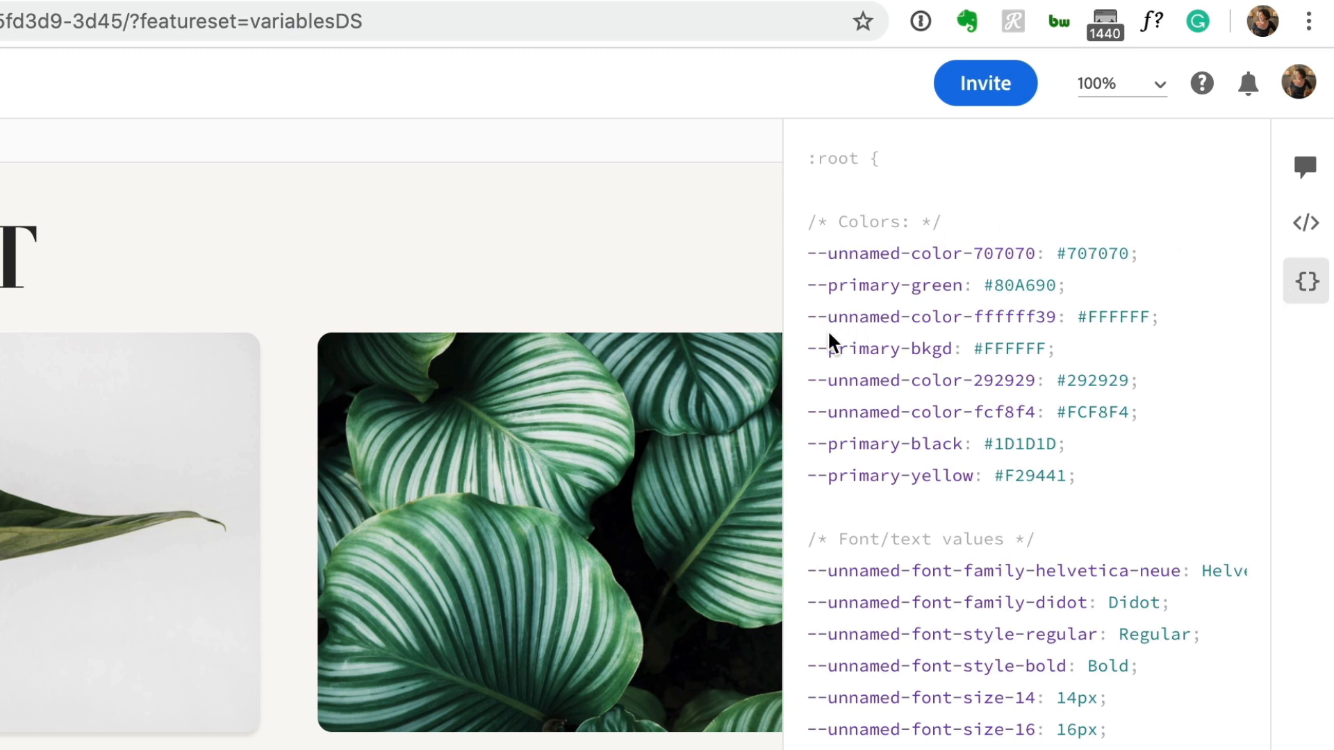
mouse_move(846, 387)
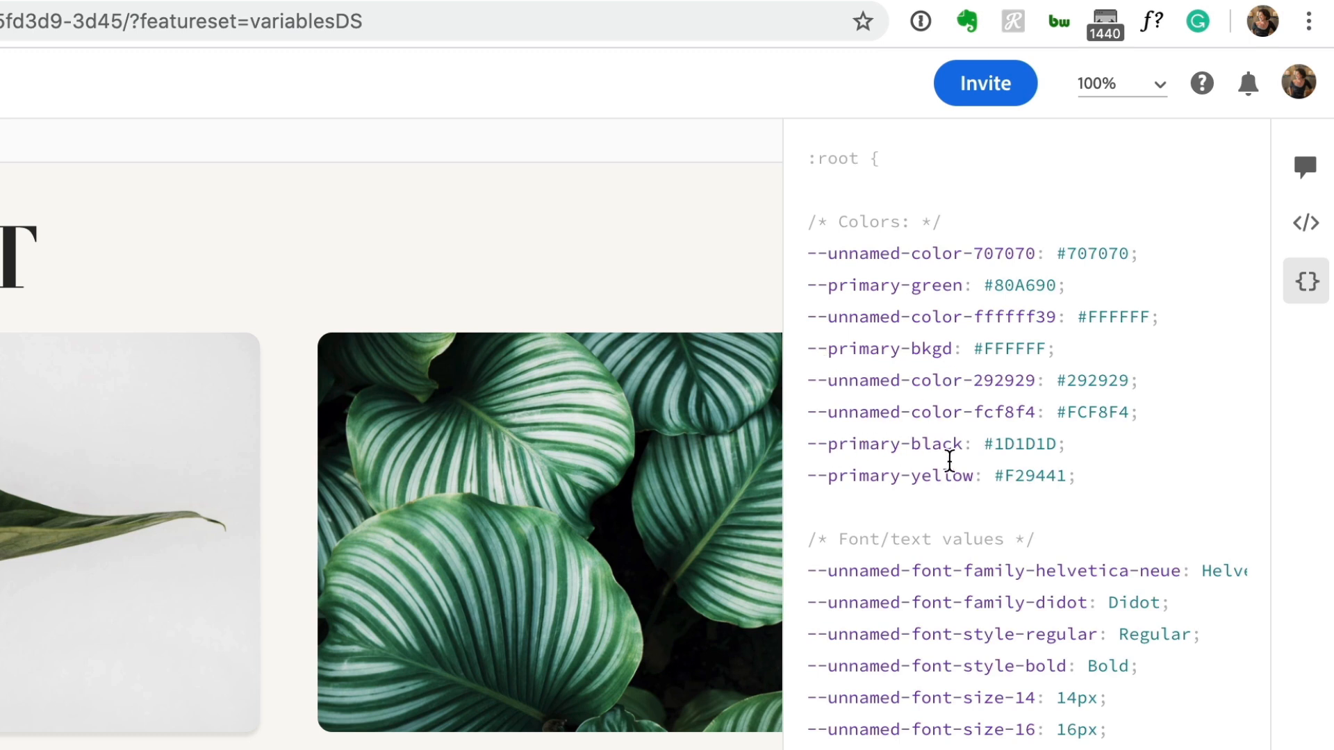
mouse_move(1122, 402)
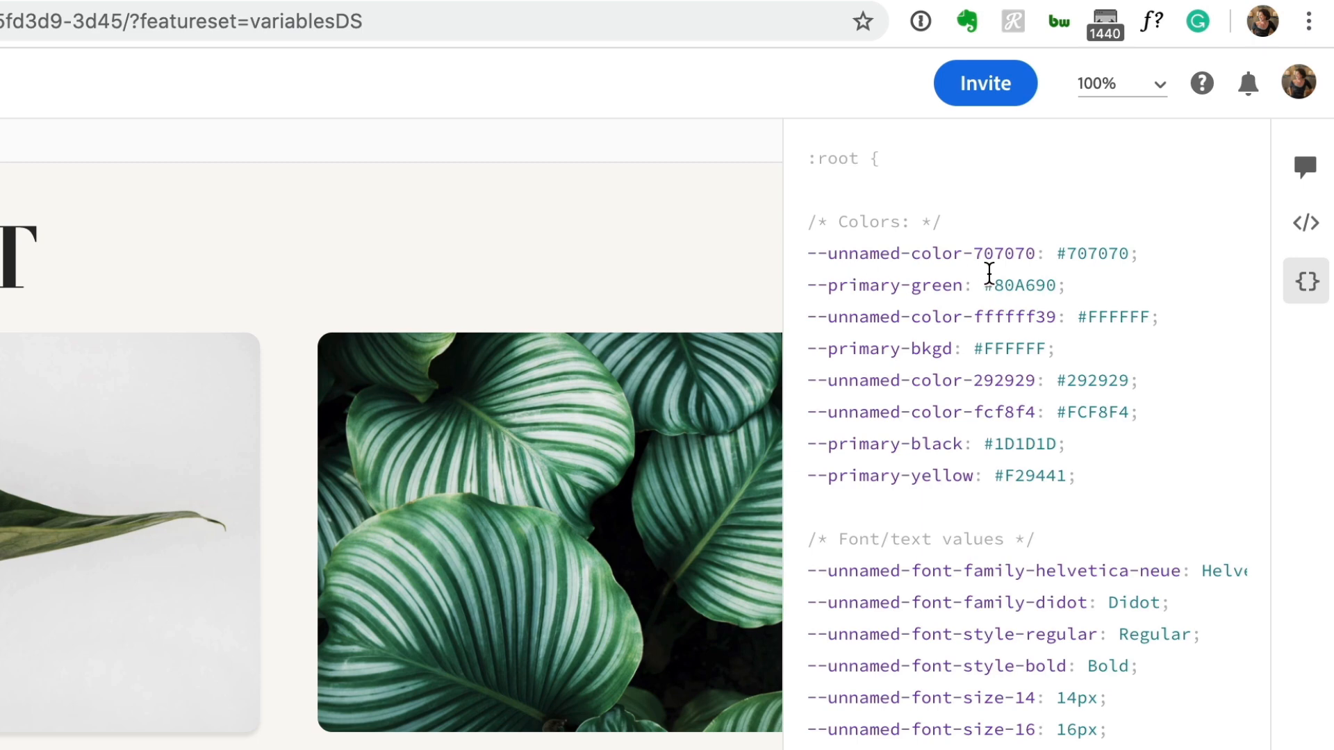
mouse_move(1048, 281)
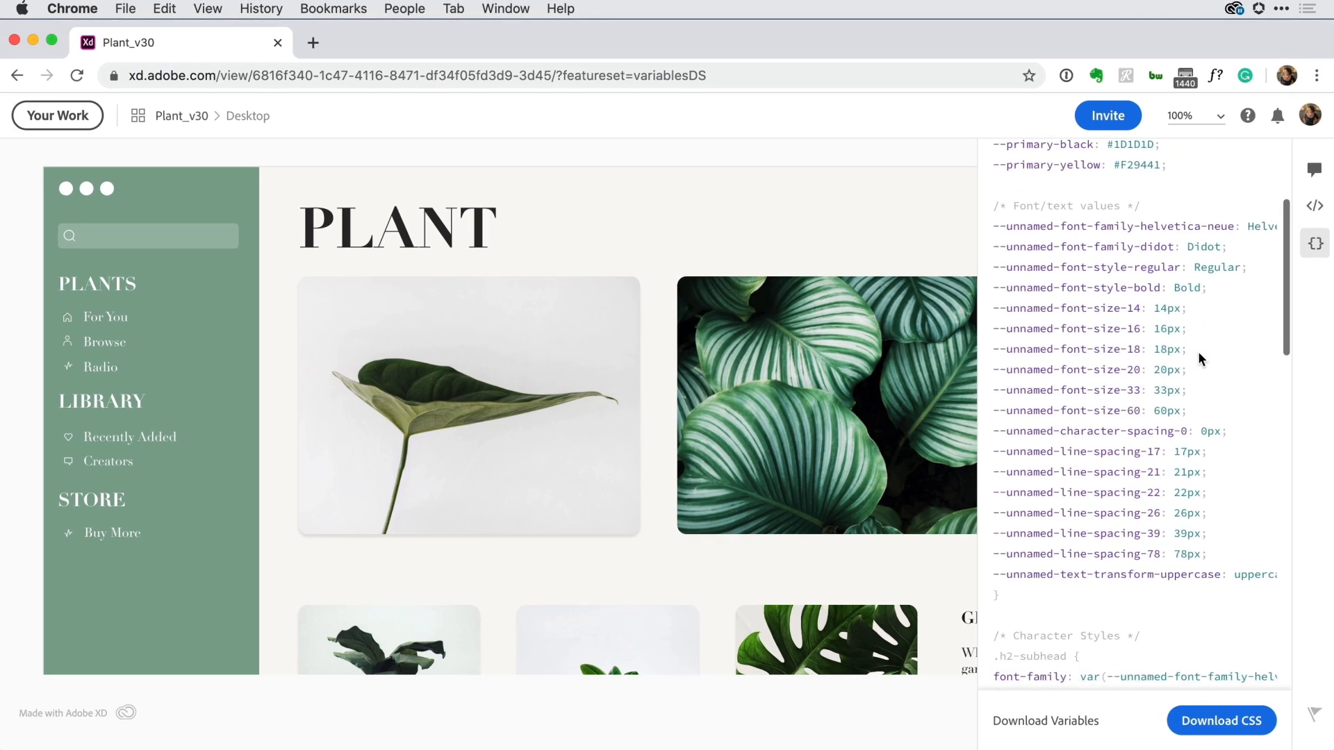
- Scroll through the Character Styles variables in the web spec's CSS panel
scroll(down, 3)
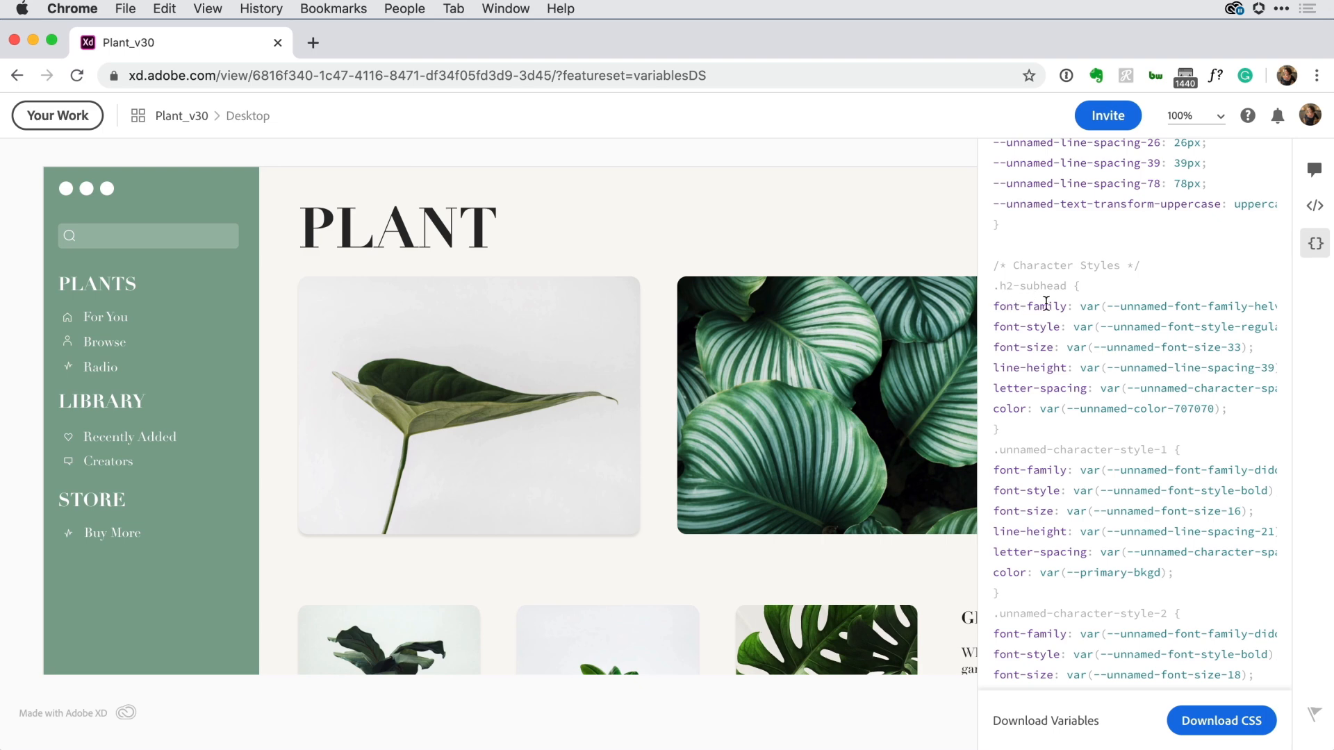
scroll(down, 3)
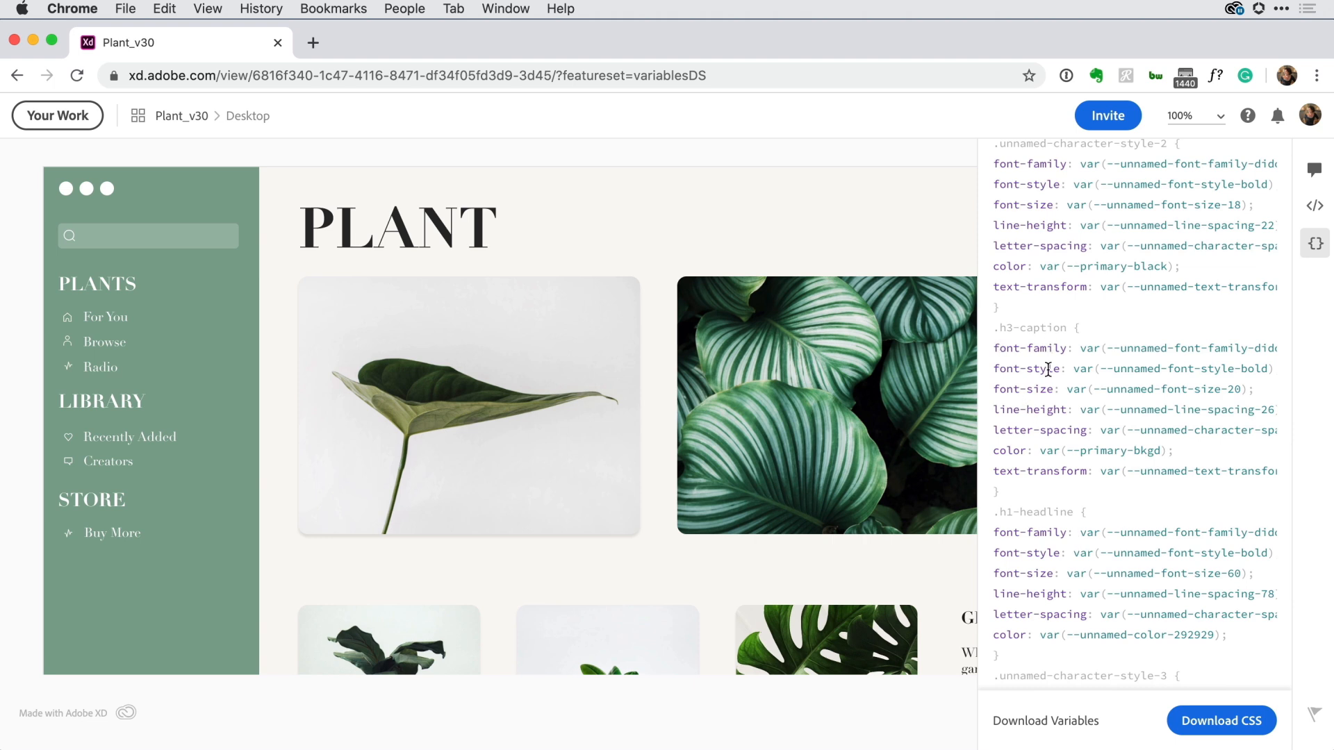
mouse_move(1055, 539)
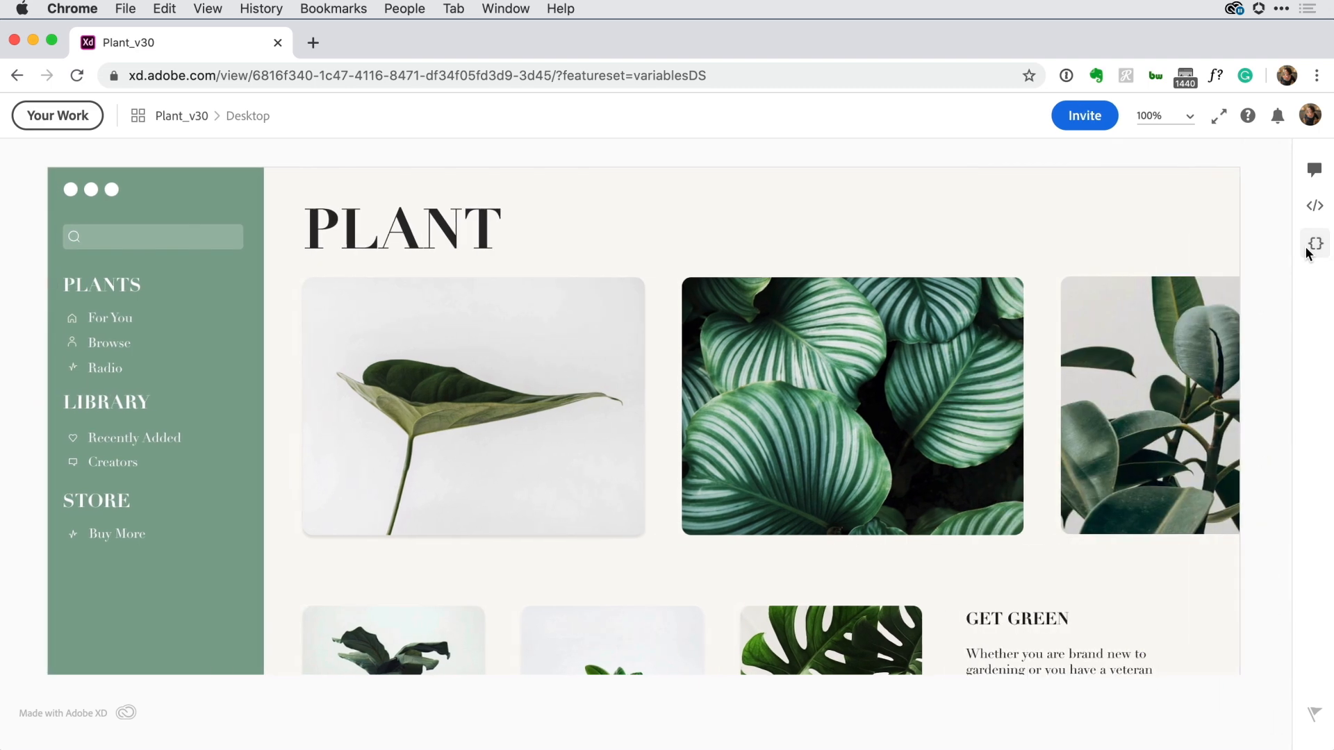
- Inspect the PLANTS heading specs: h3-caption, Didot Bold 20px uppercase, primary-bkgd
click(1313, 204)
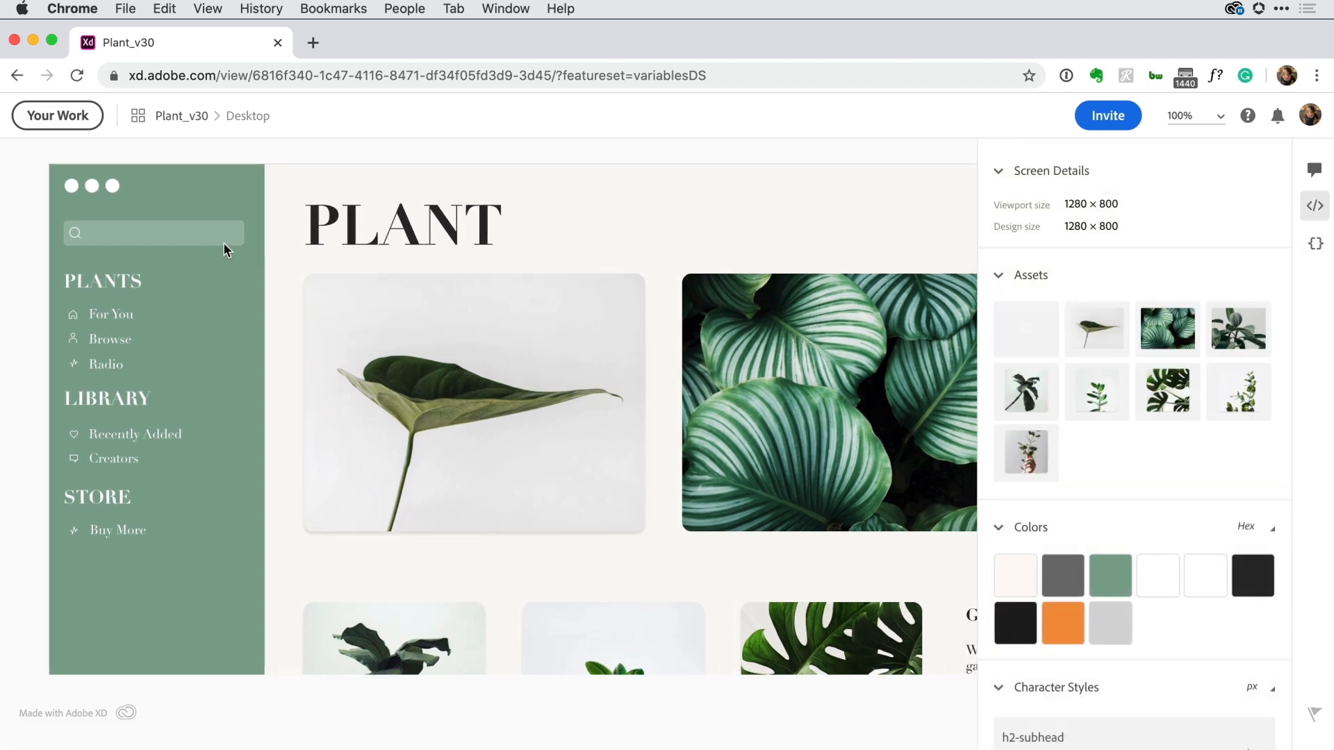
click(102, 280)
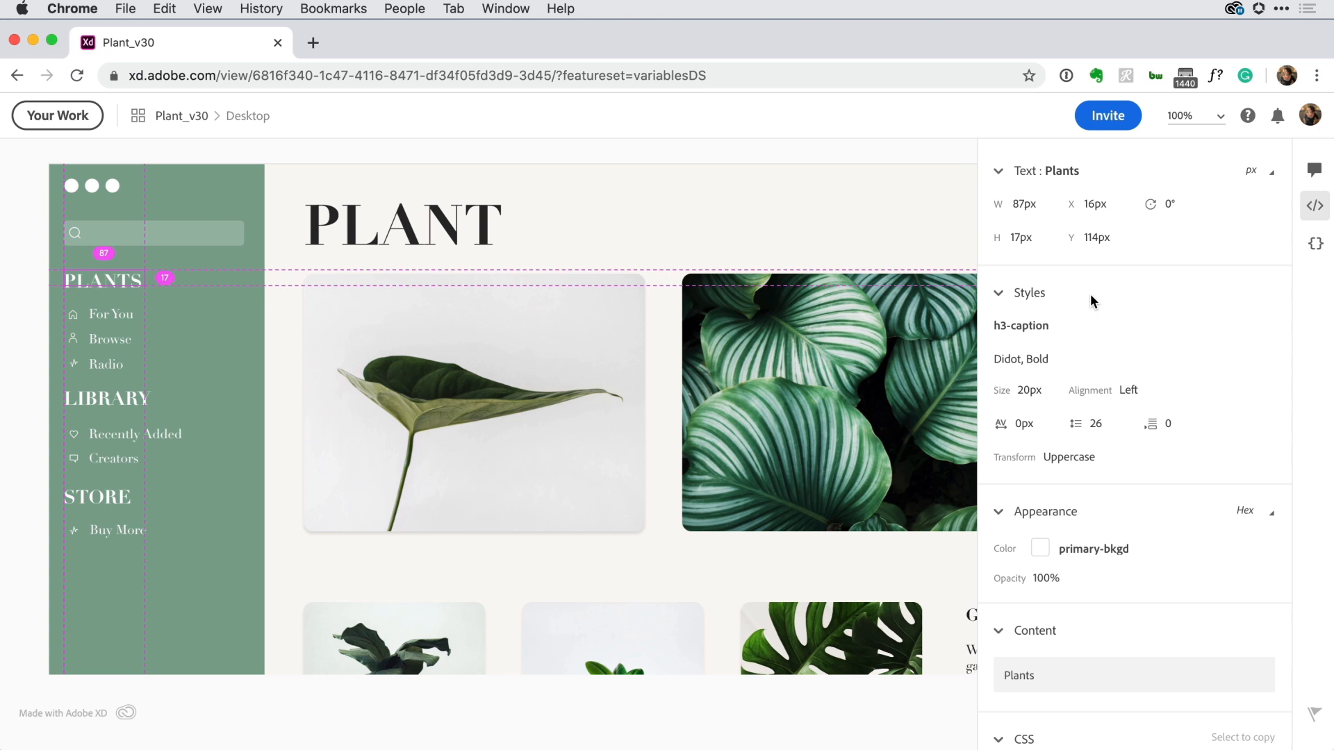
mouse_move(1000, 341)
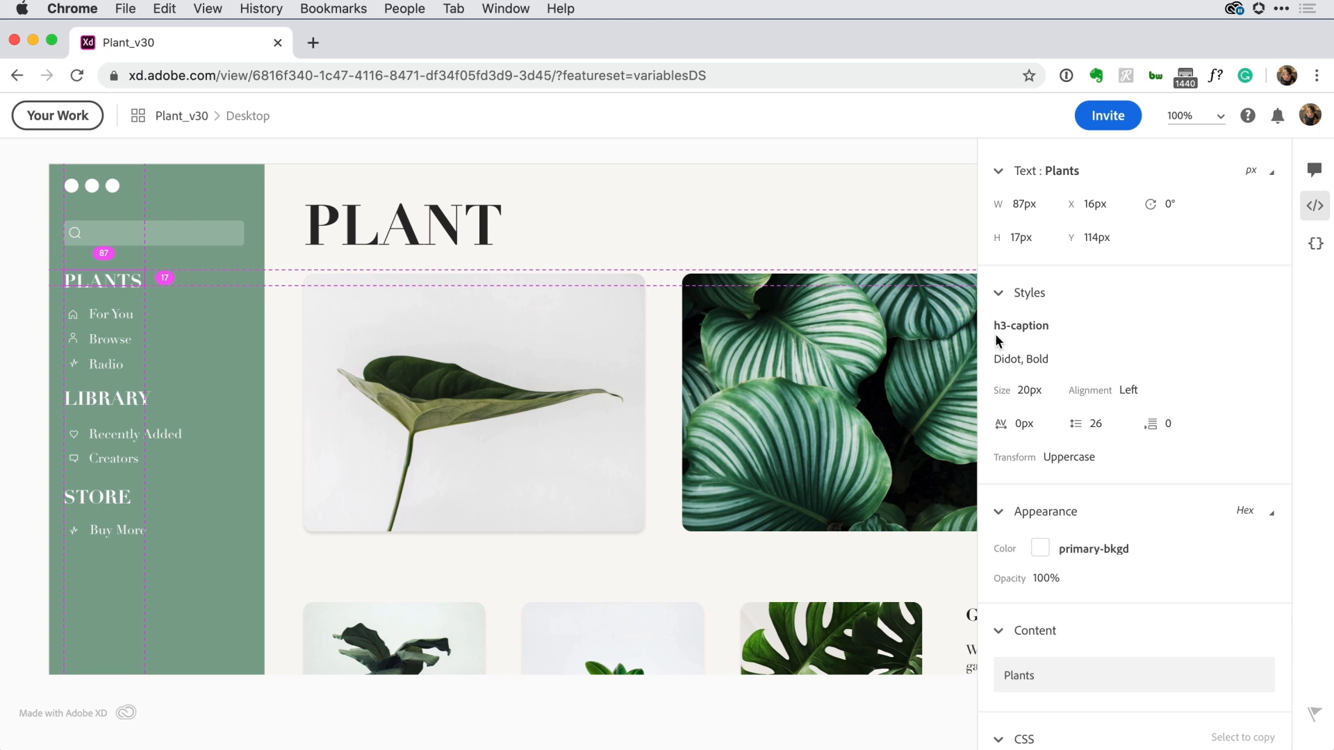
mouse_move(1056, 345)
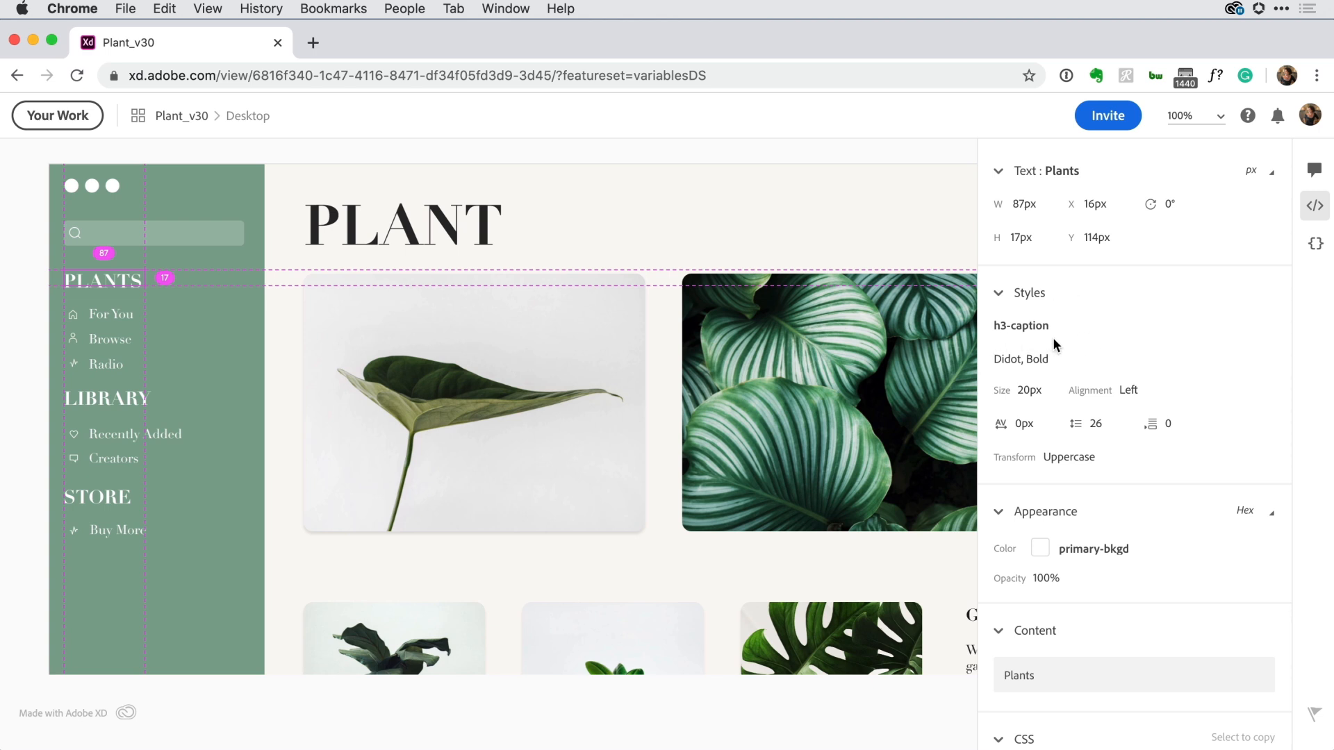
mouse_move(1097, 462)
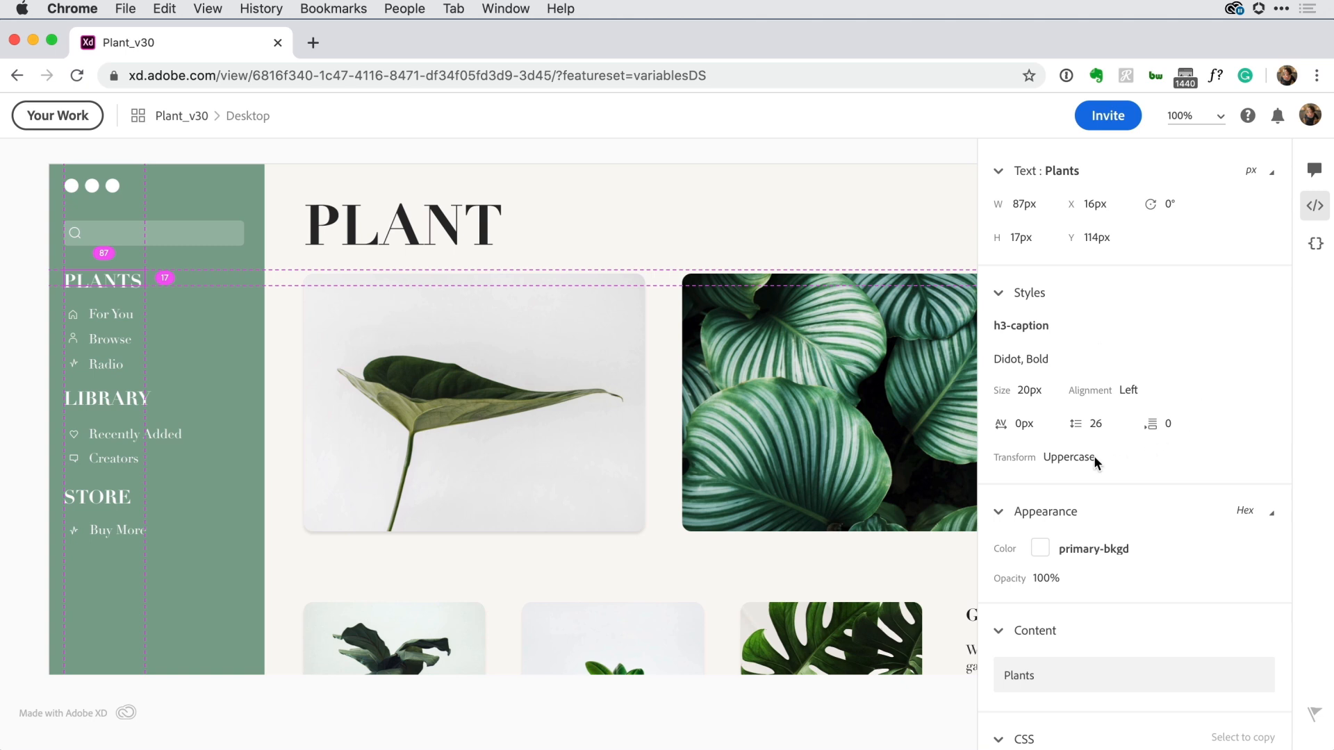
scroll(down, 3)
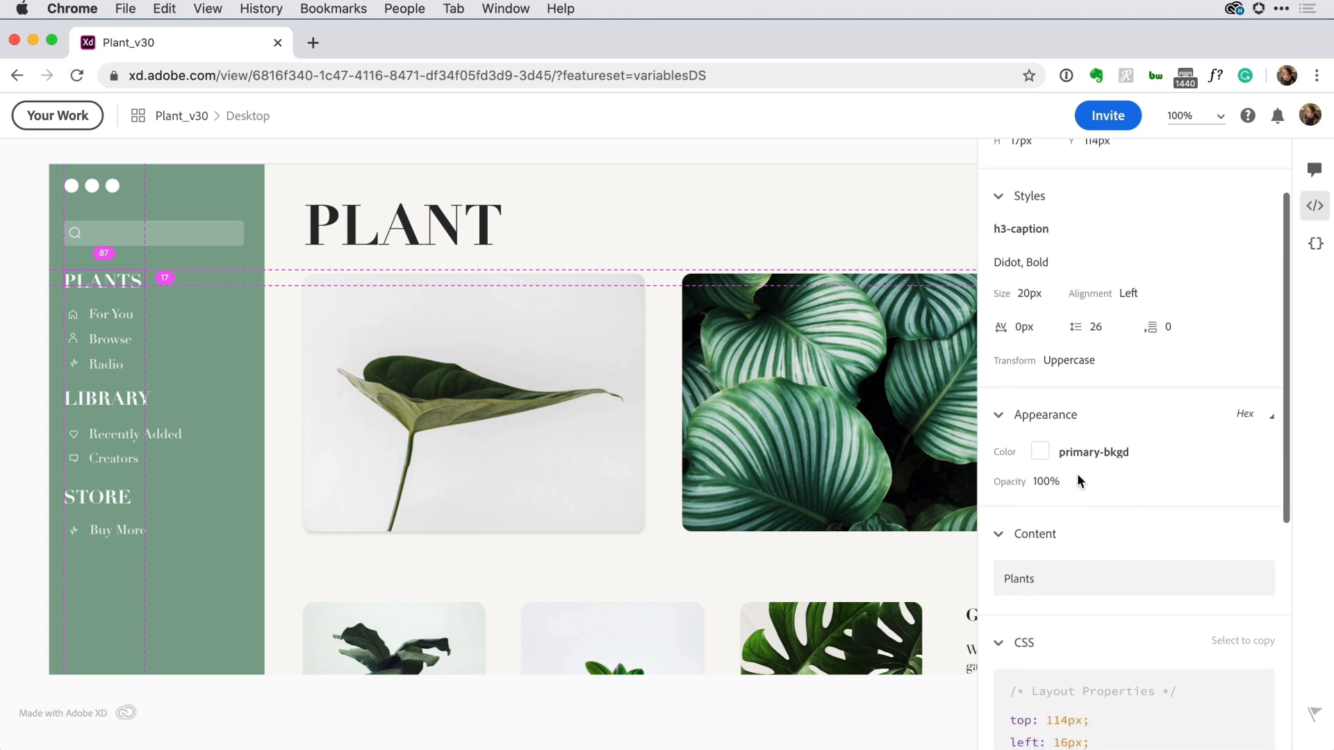
mouse_move(1060, 468)
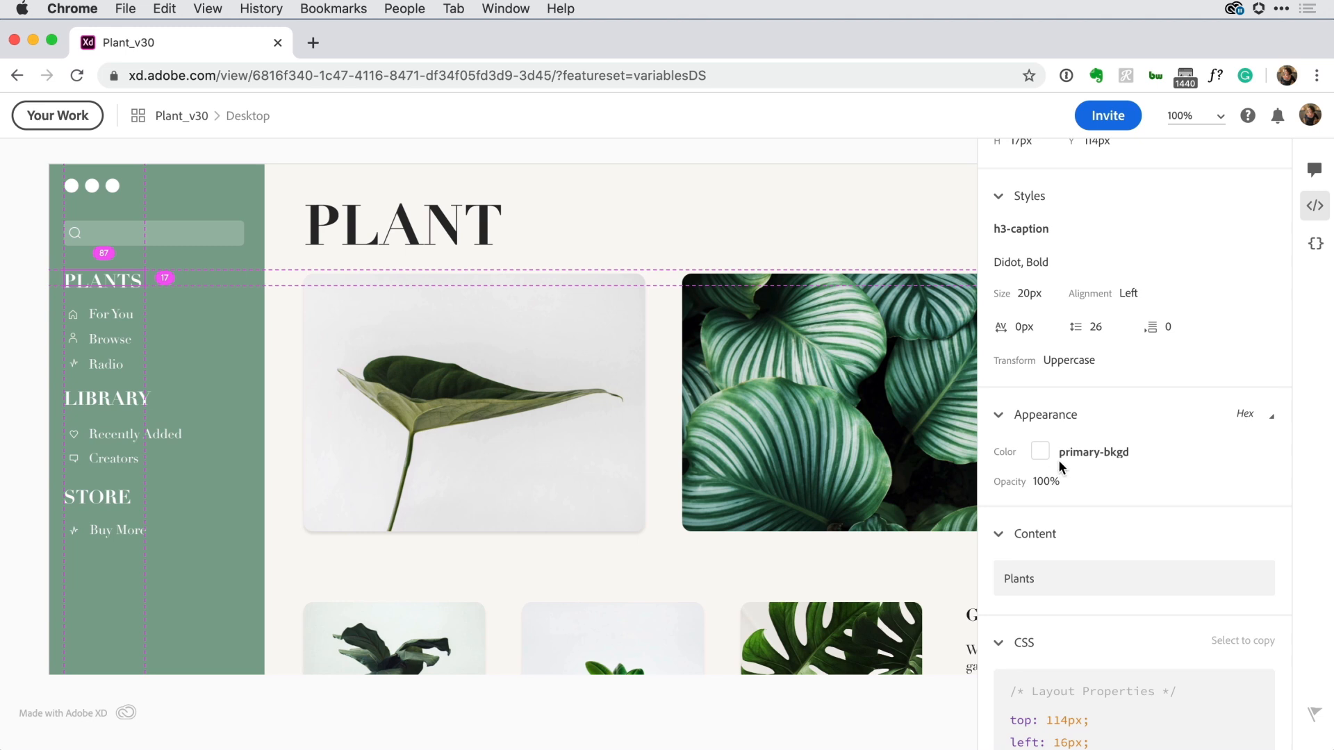